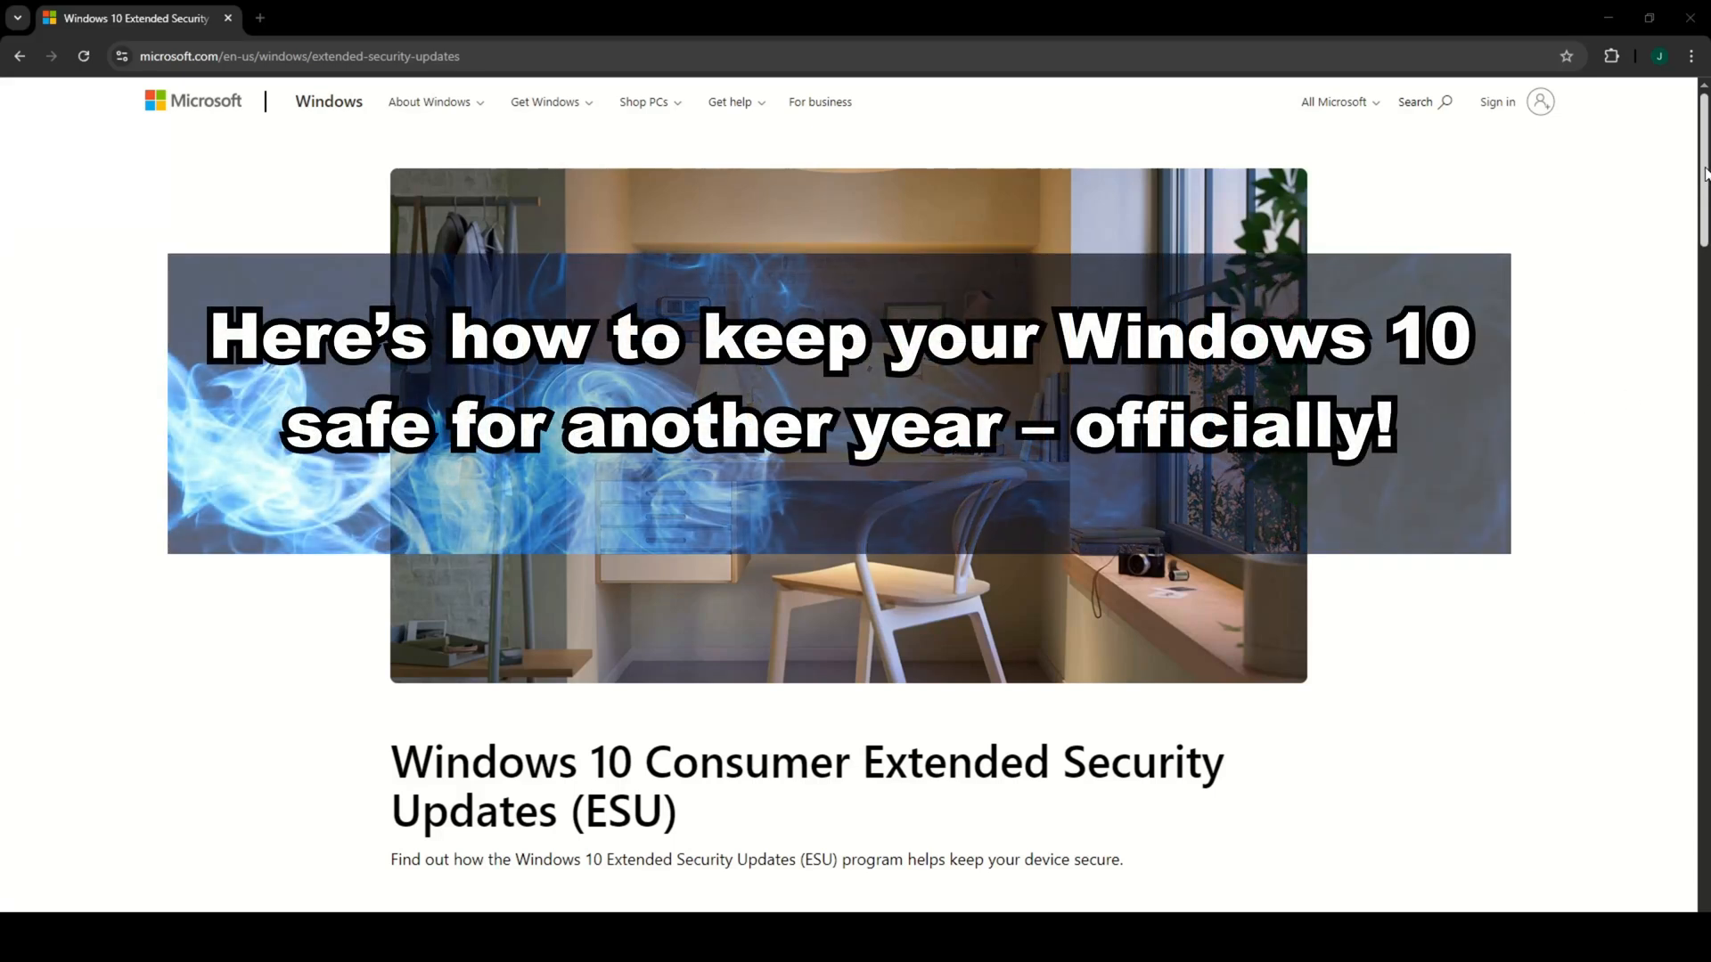
Scroll past the hero image to the page title and the What is Windows ESU? heading.
scroll(down, 3)
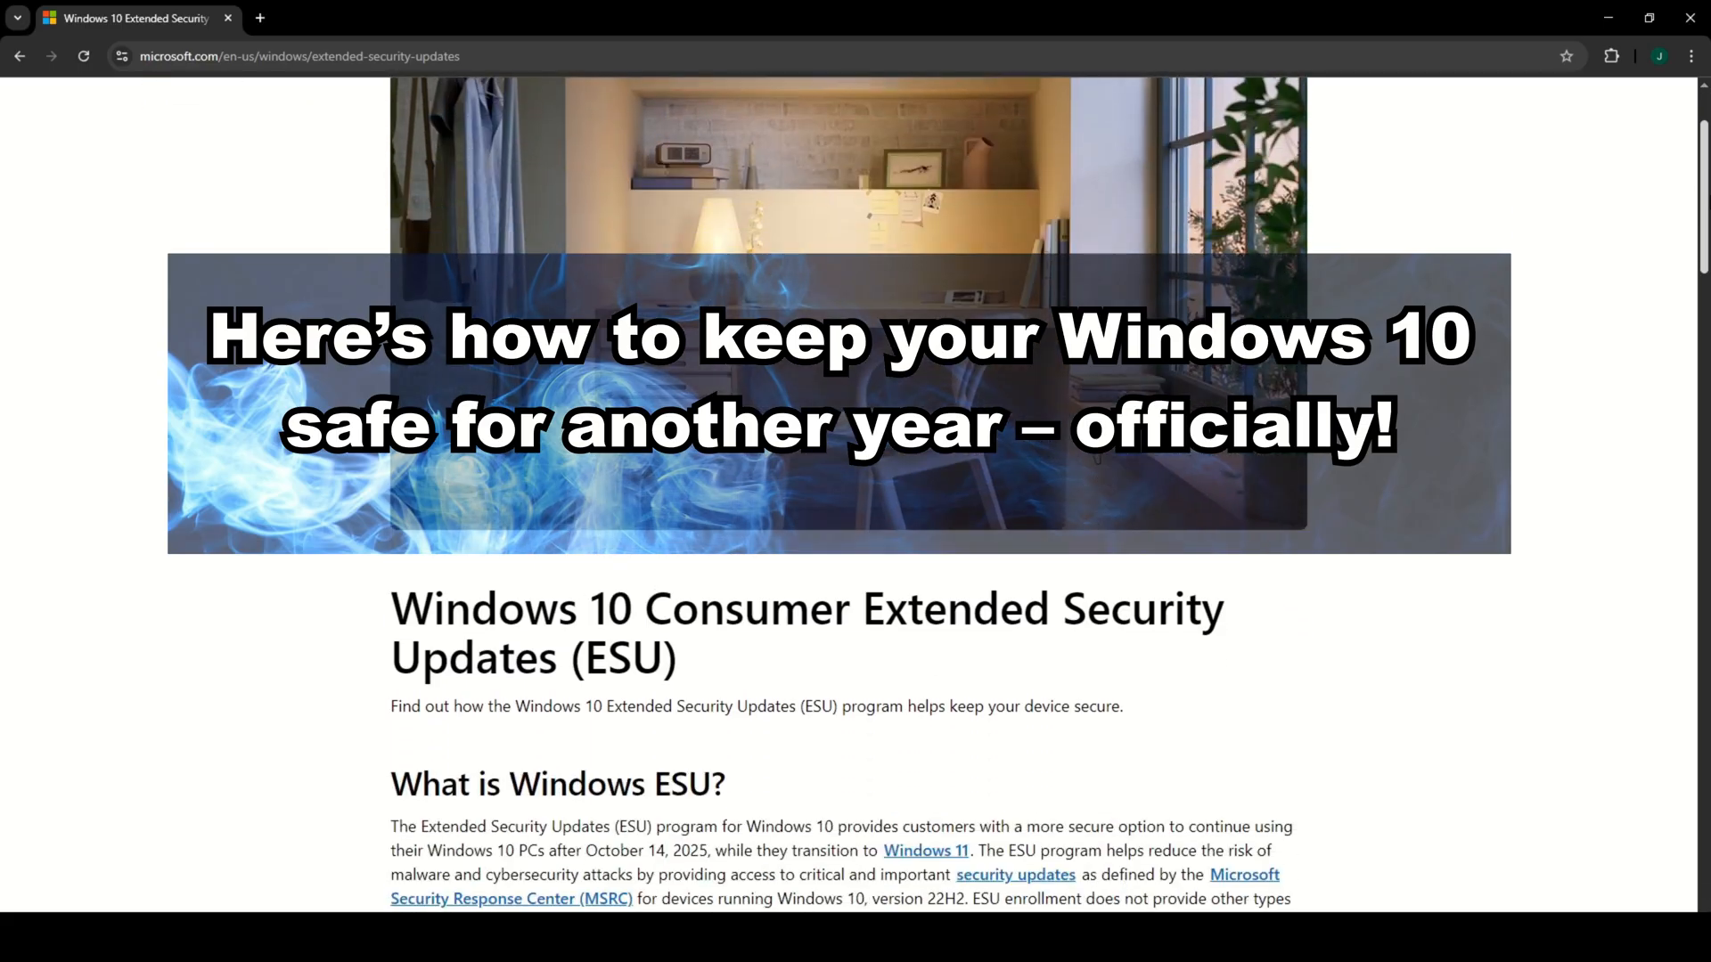
Scroll down to the Windows 10 ESU prerequisites and the commercial-device exclusions list.
scroll(down, 3)
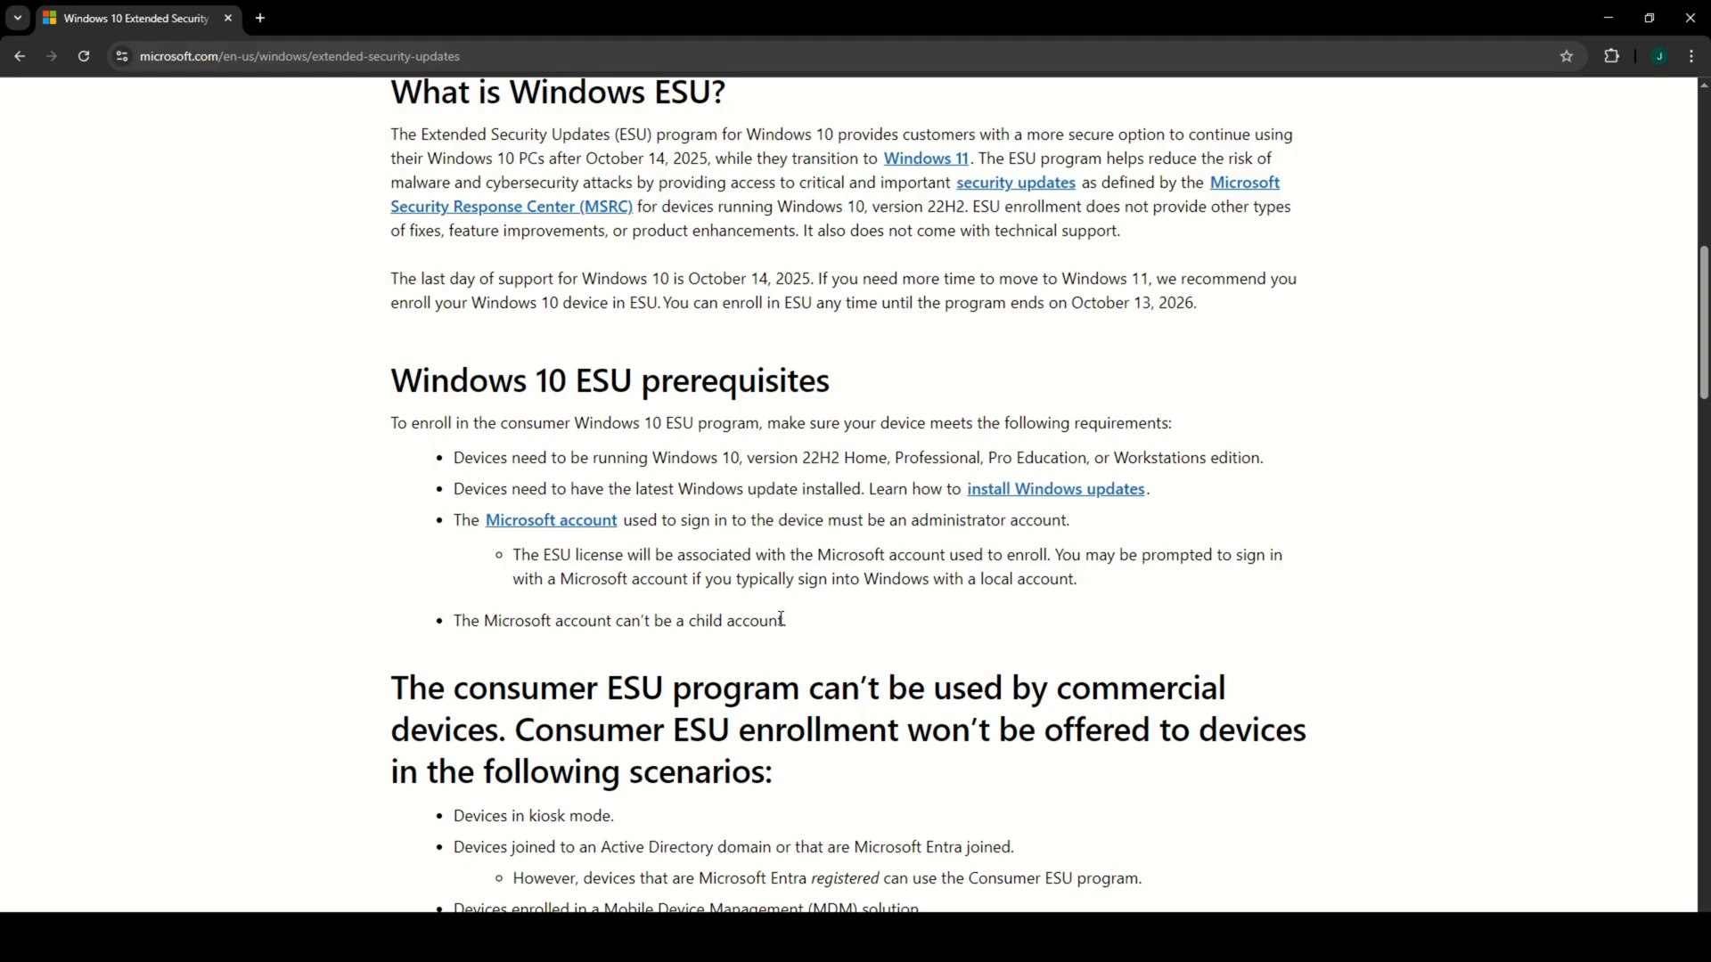
scroll(down, 3)
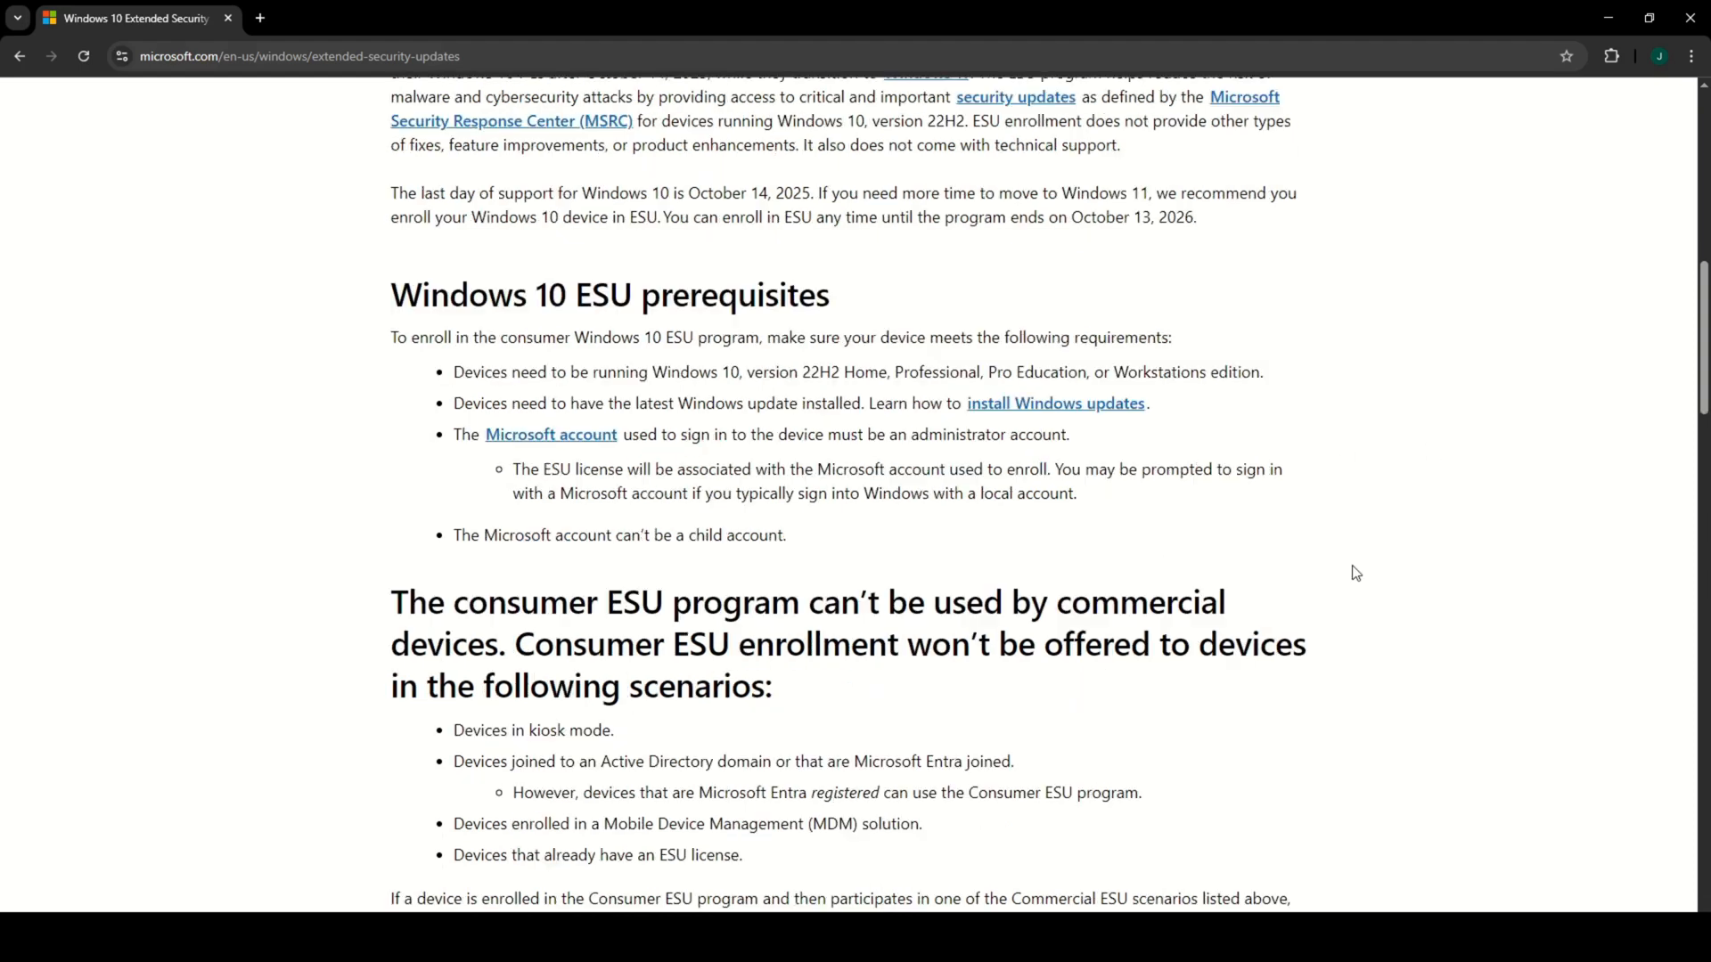
Scroll down until the How much does Windows 10 ESU cost? heading appears below the exclusions.
scroll(down, 3)
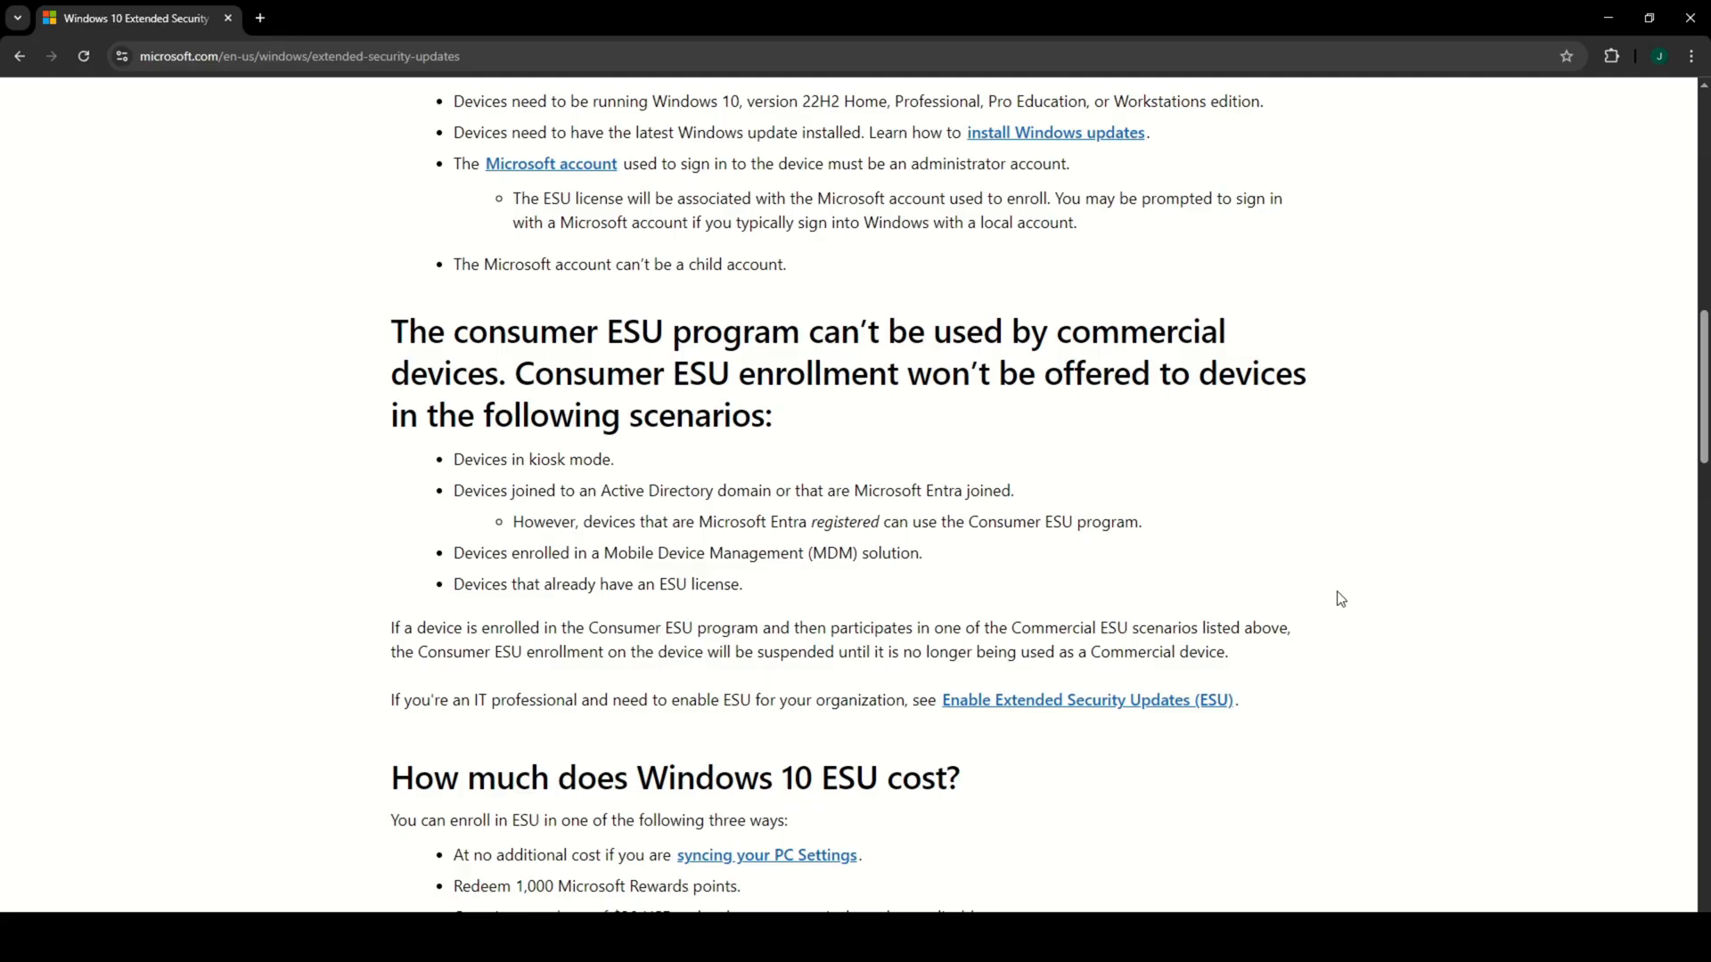
Bring the three cost options with the $30 purchase fully into view and clear the text highlight.
scroll(down, 3)
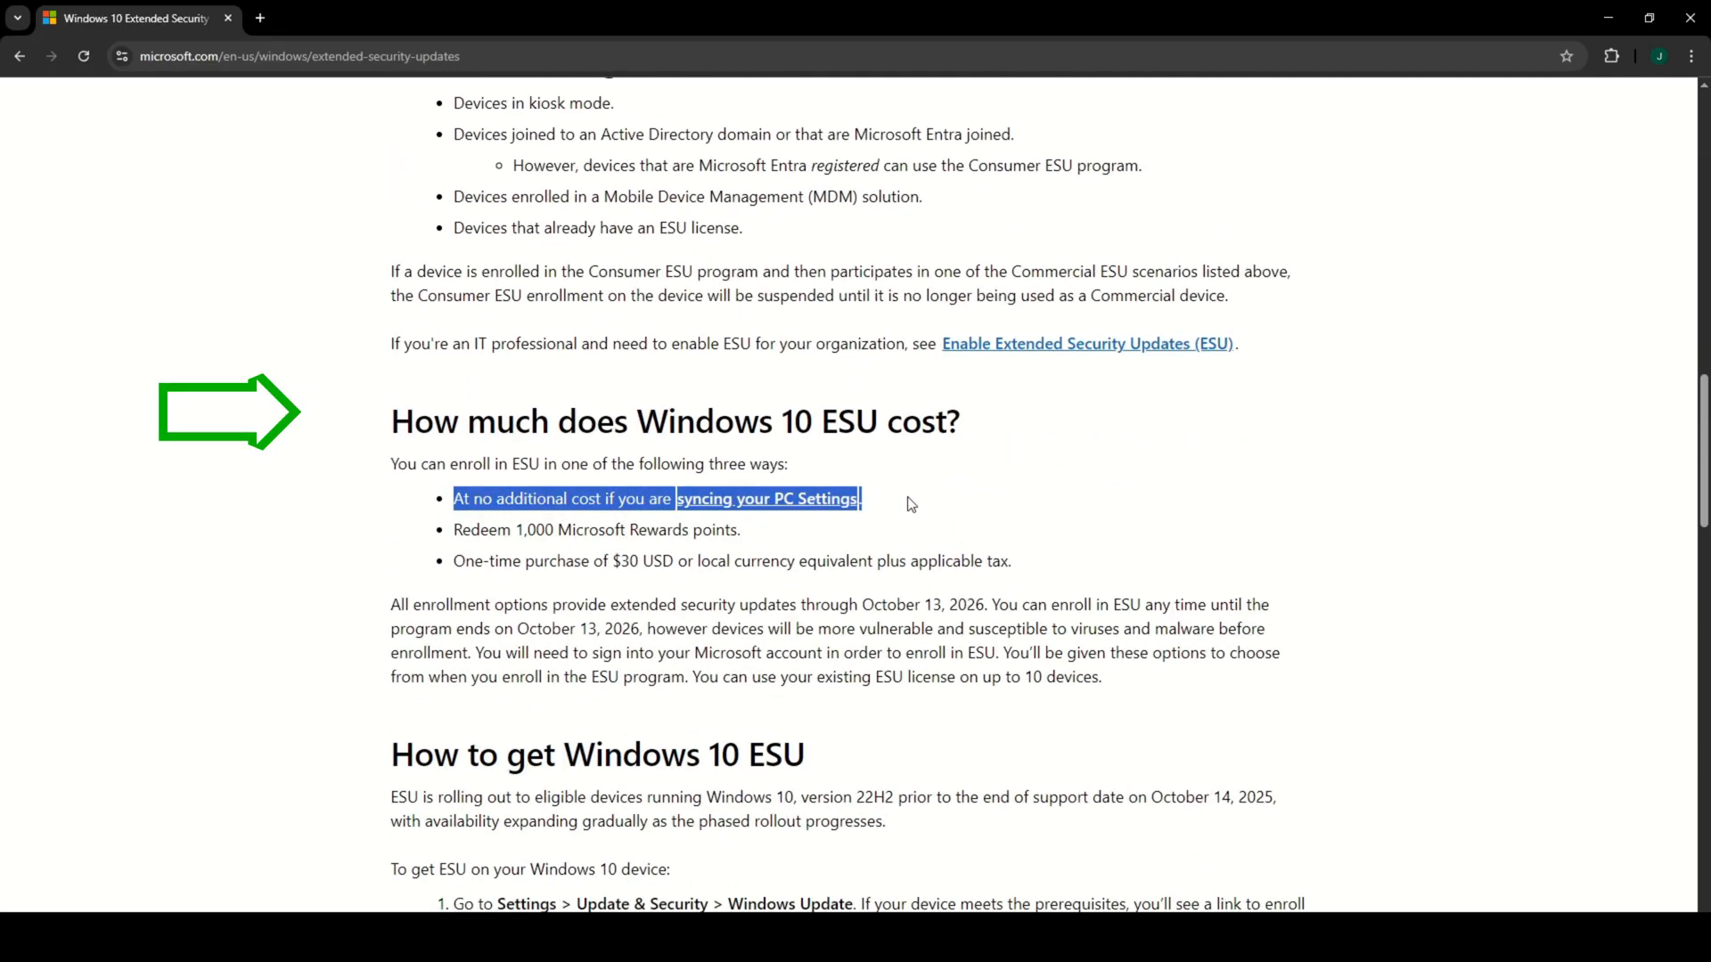
mouse_move(597, 556)
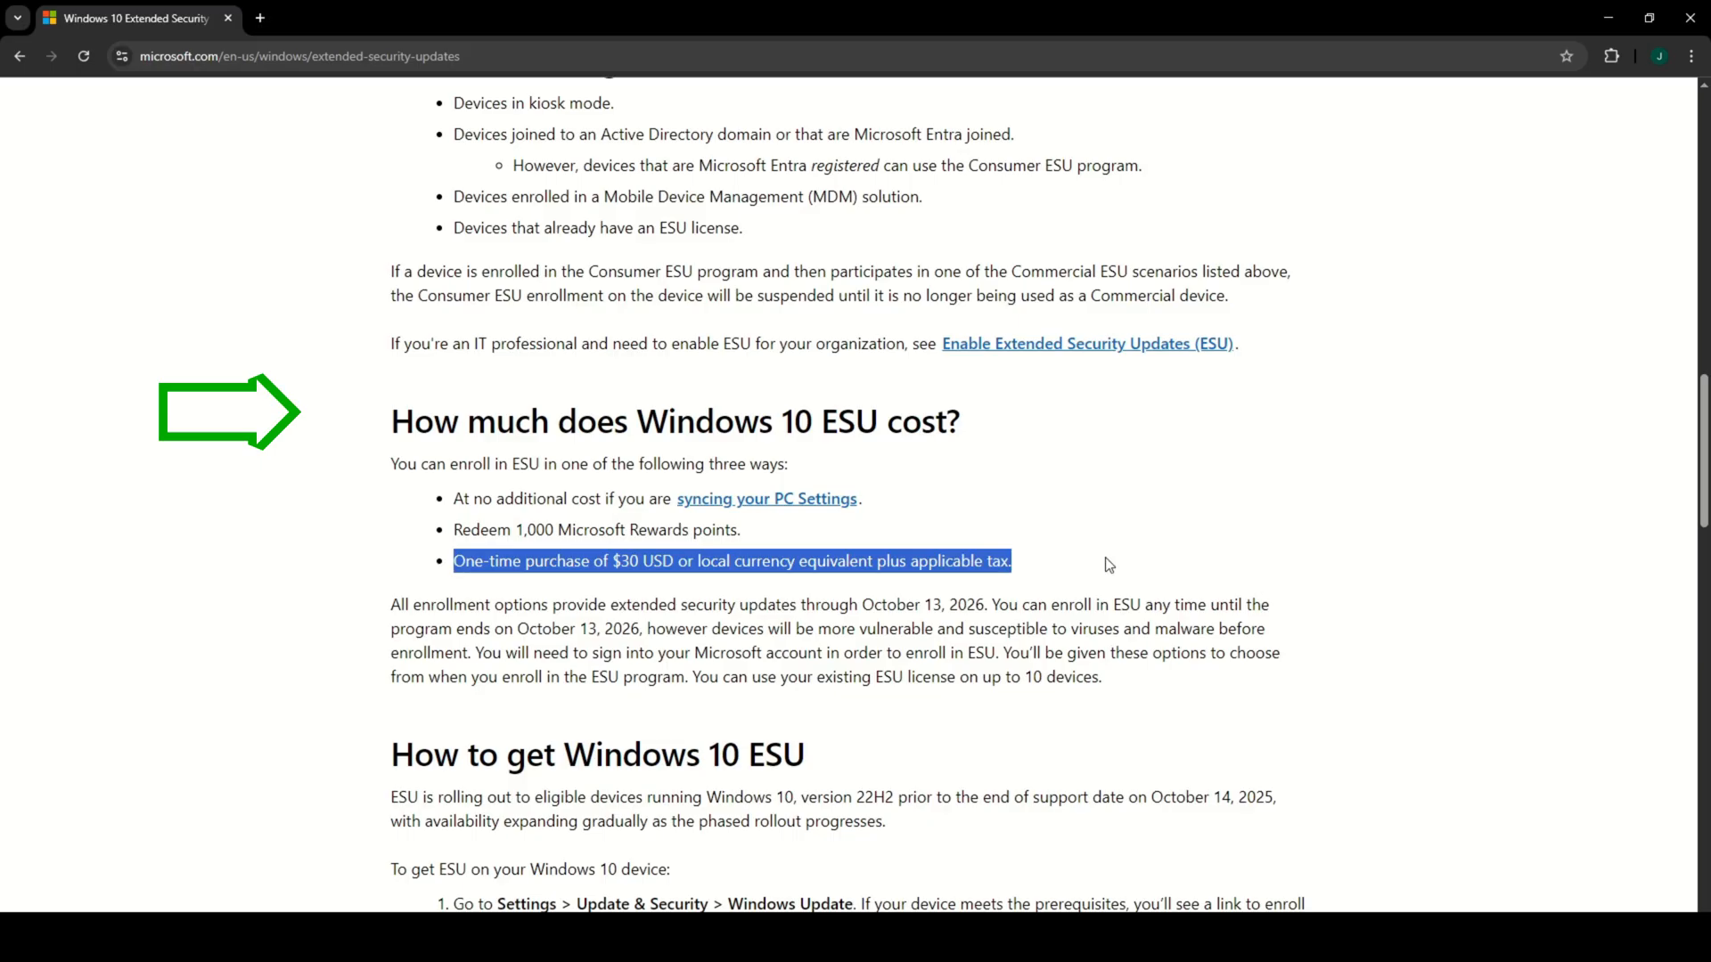
click(1219, 520)
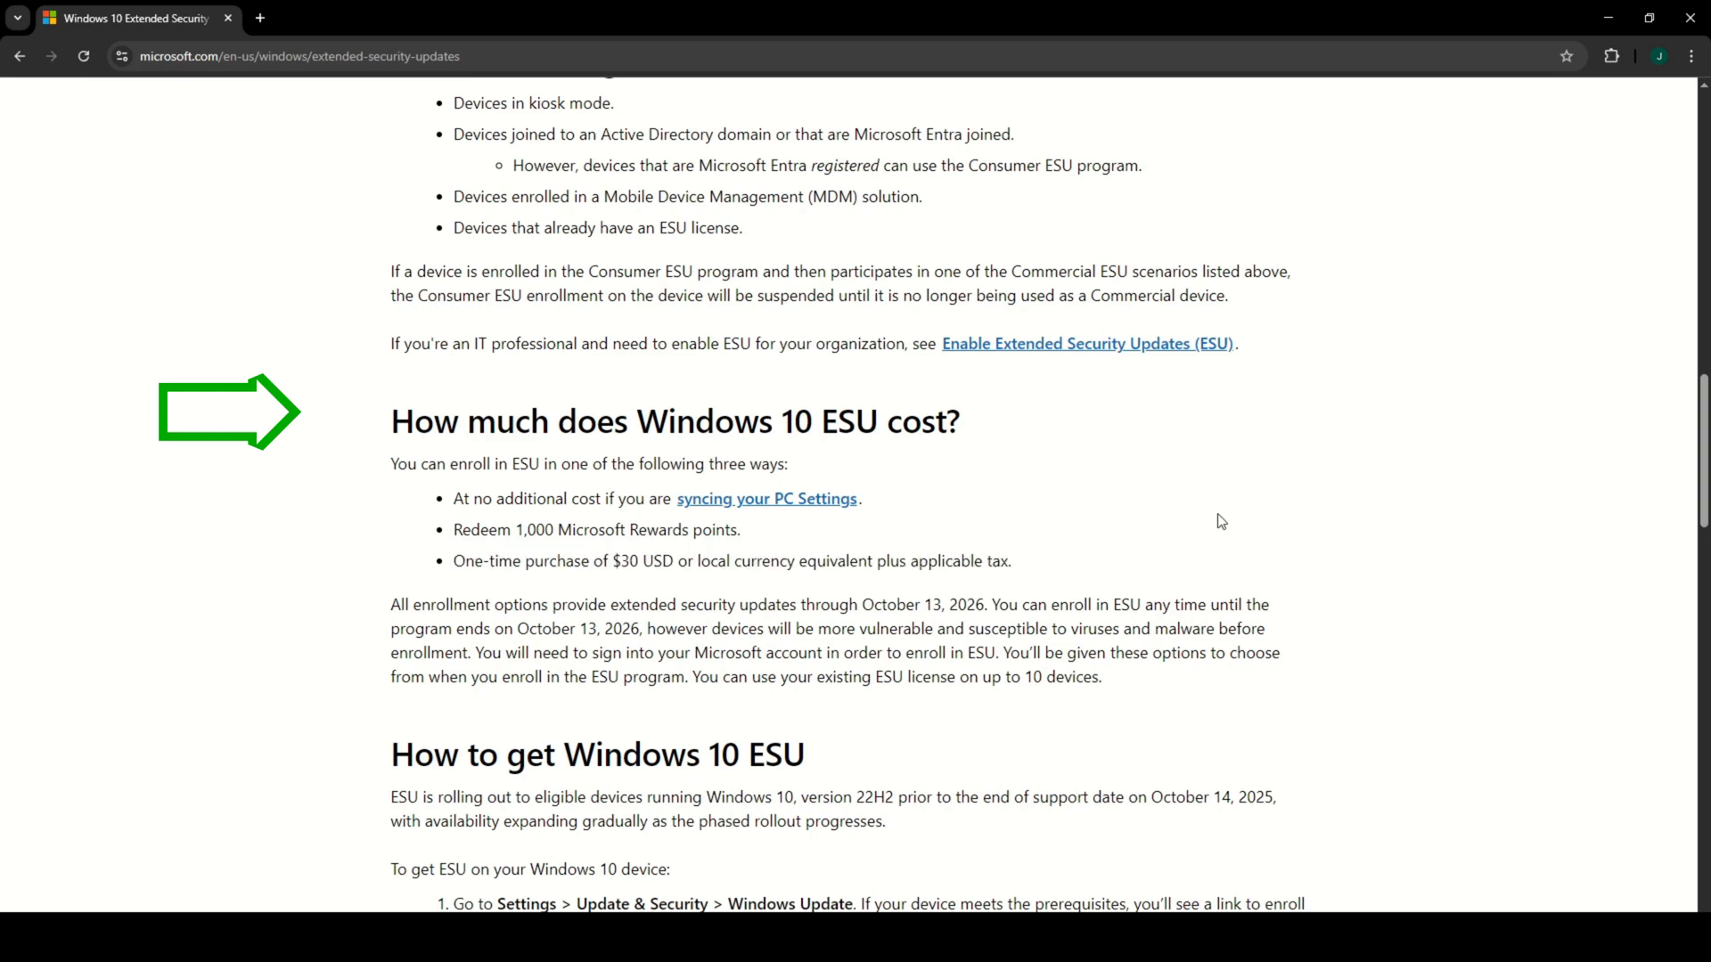
mouse_move(978, 600)
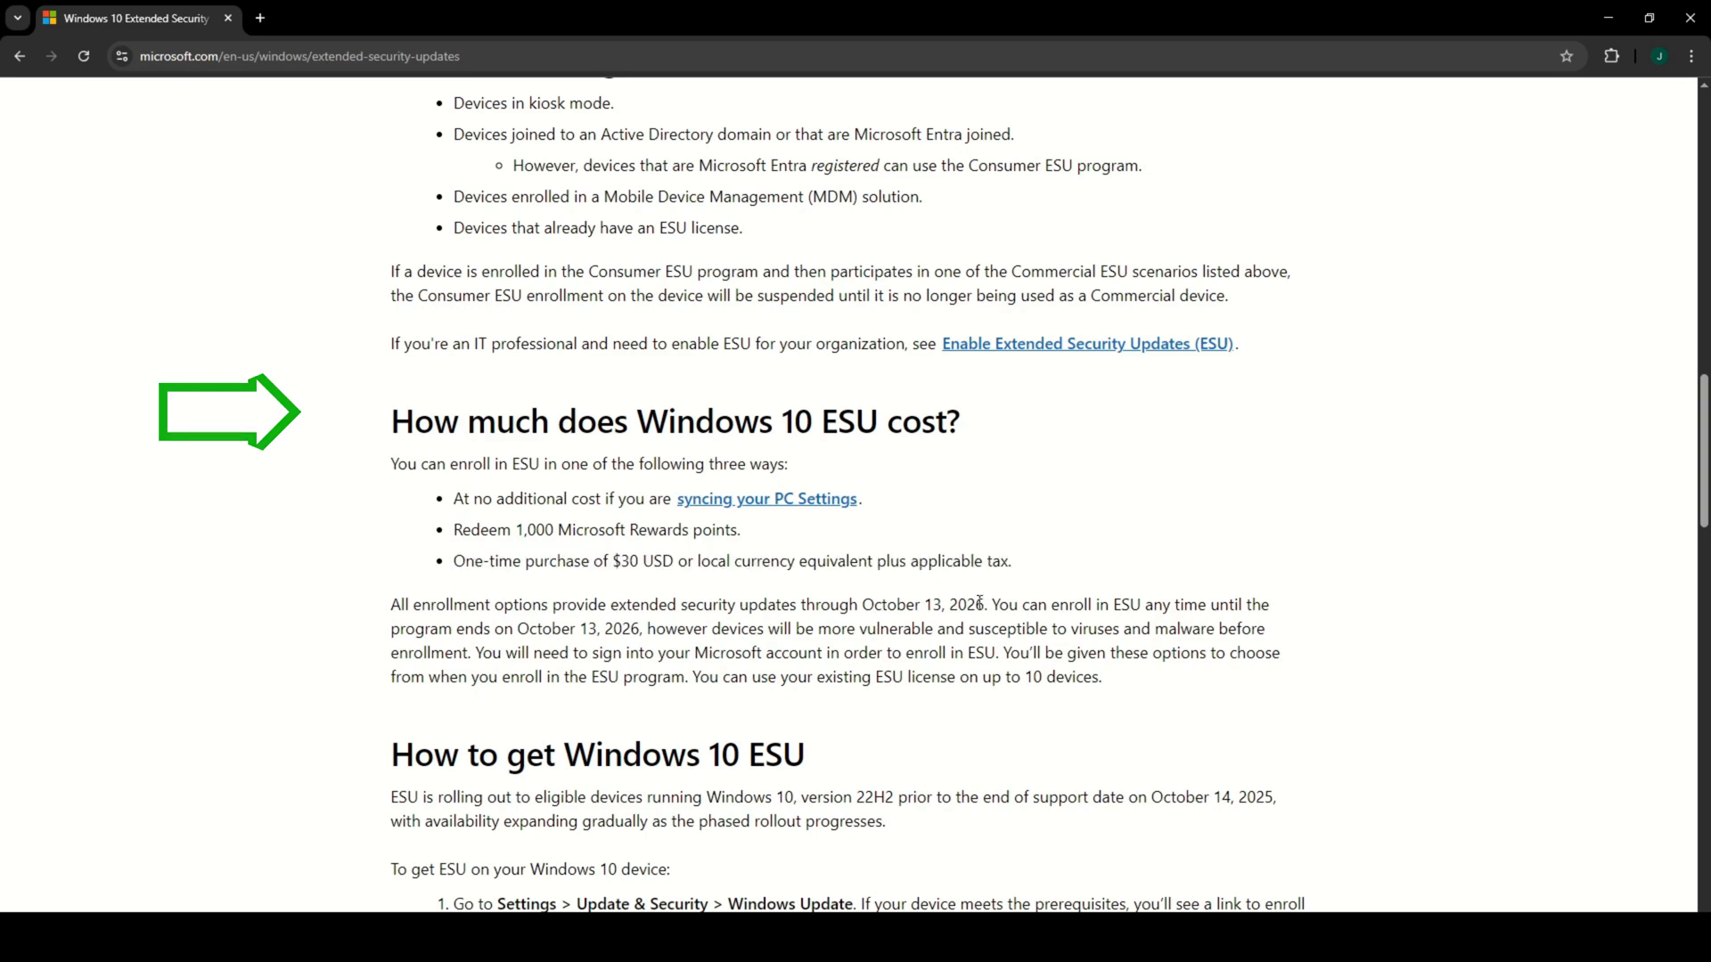
Highlight the October 13, 2026 end date and scroll to the How to get Windows 10 ESU steps.
double_click(922, 604)
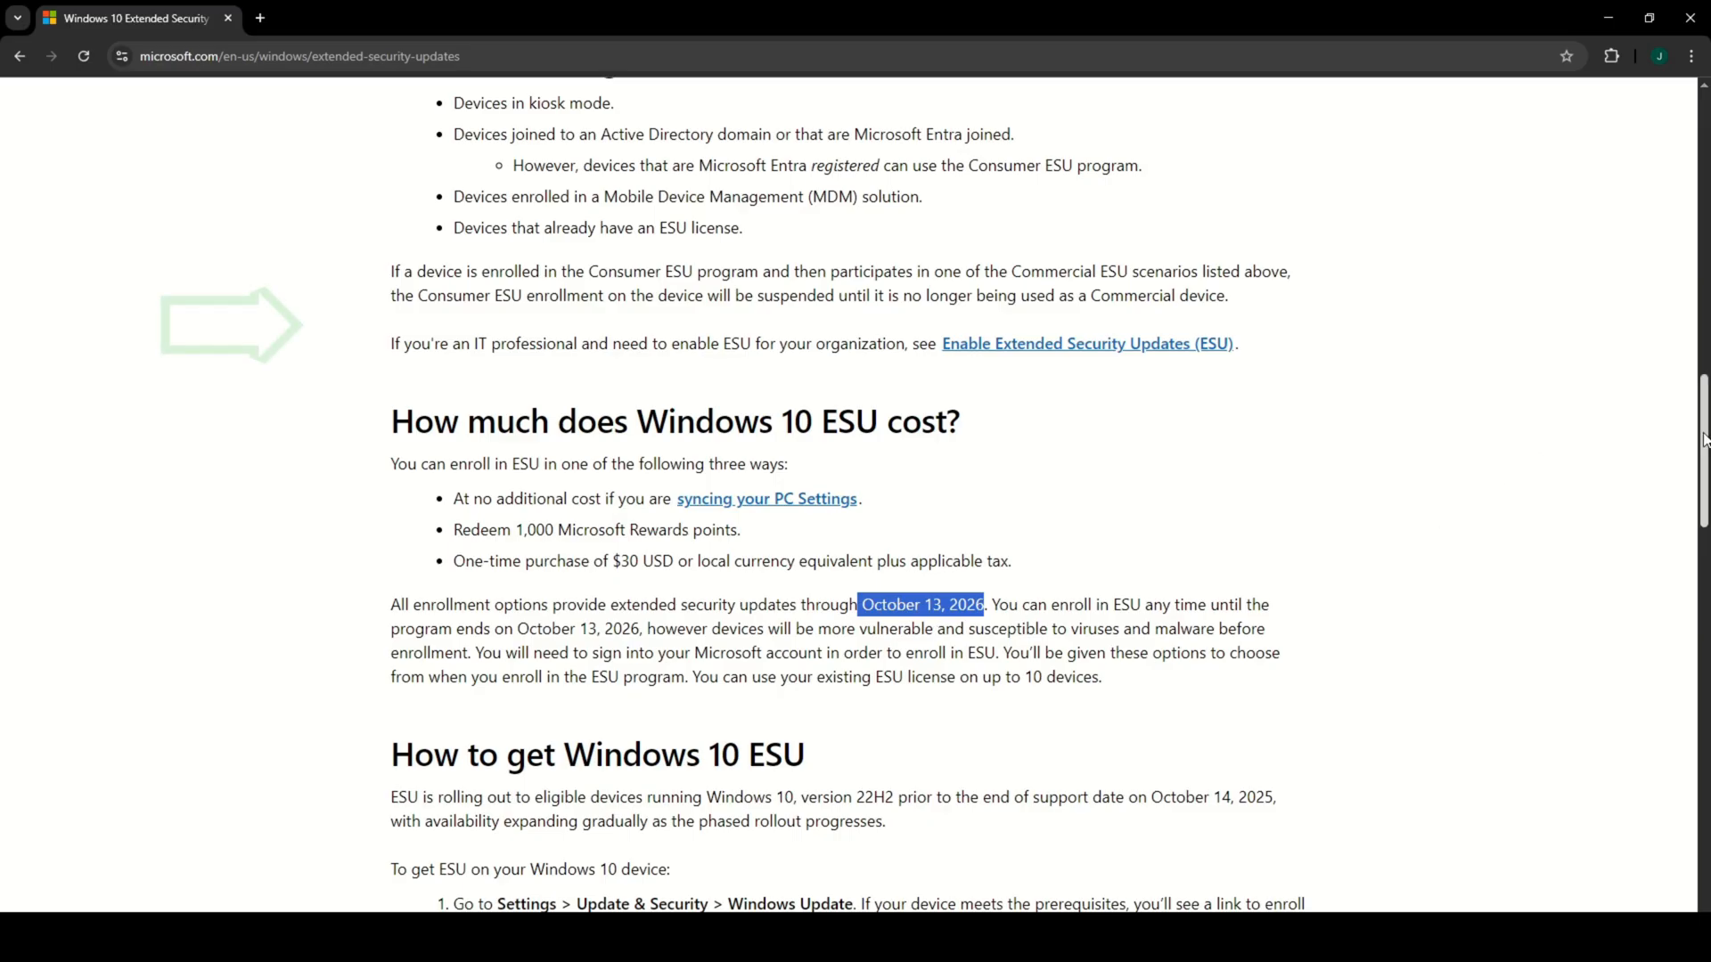
scroll(down, 3)
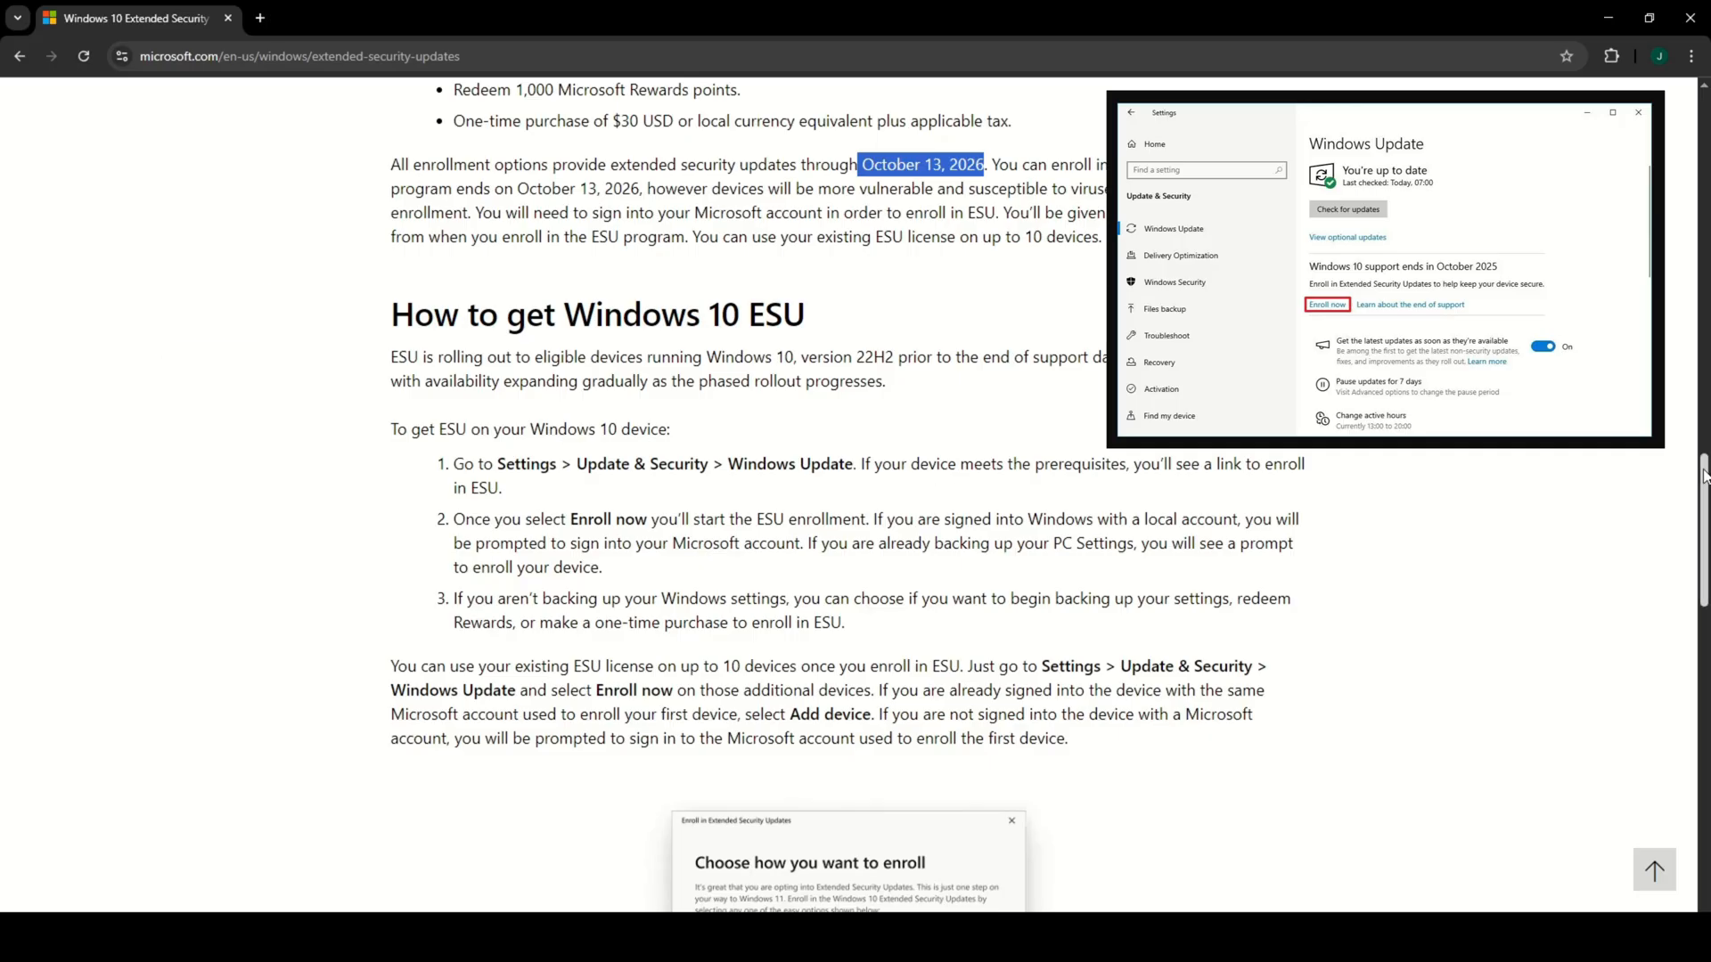
Scroll down until the Choose how you want to enroll dialog screenshot is fully visible.
scroll(down, 3)
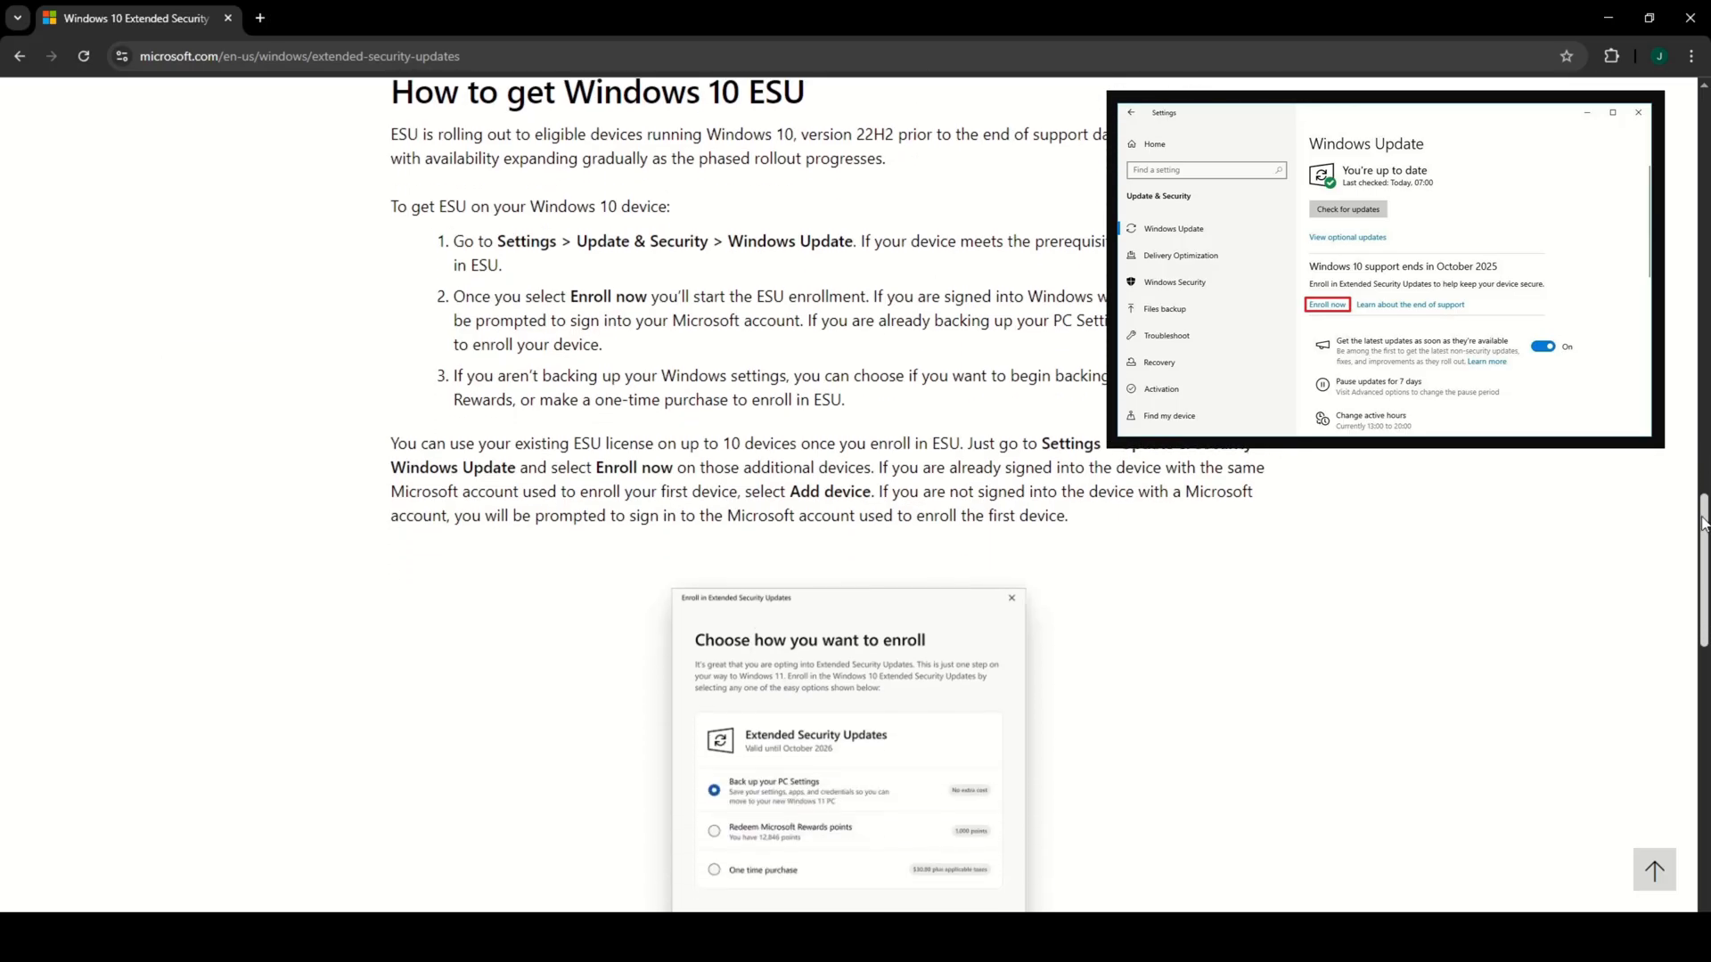
scroll(down, 3)
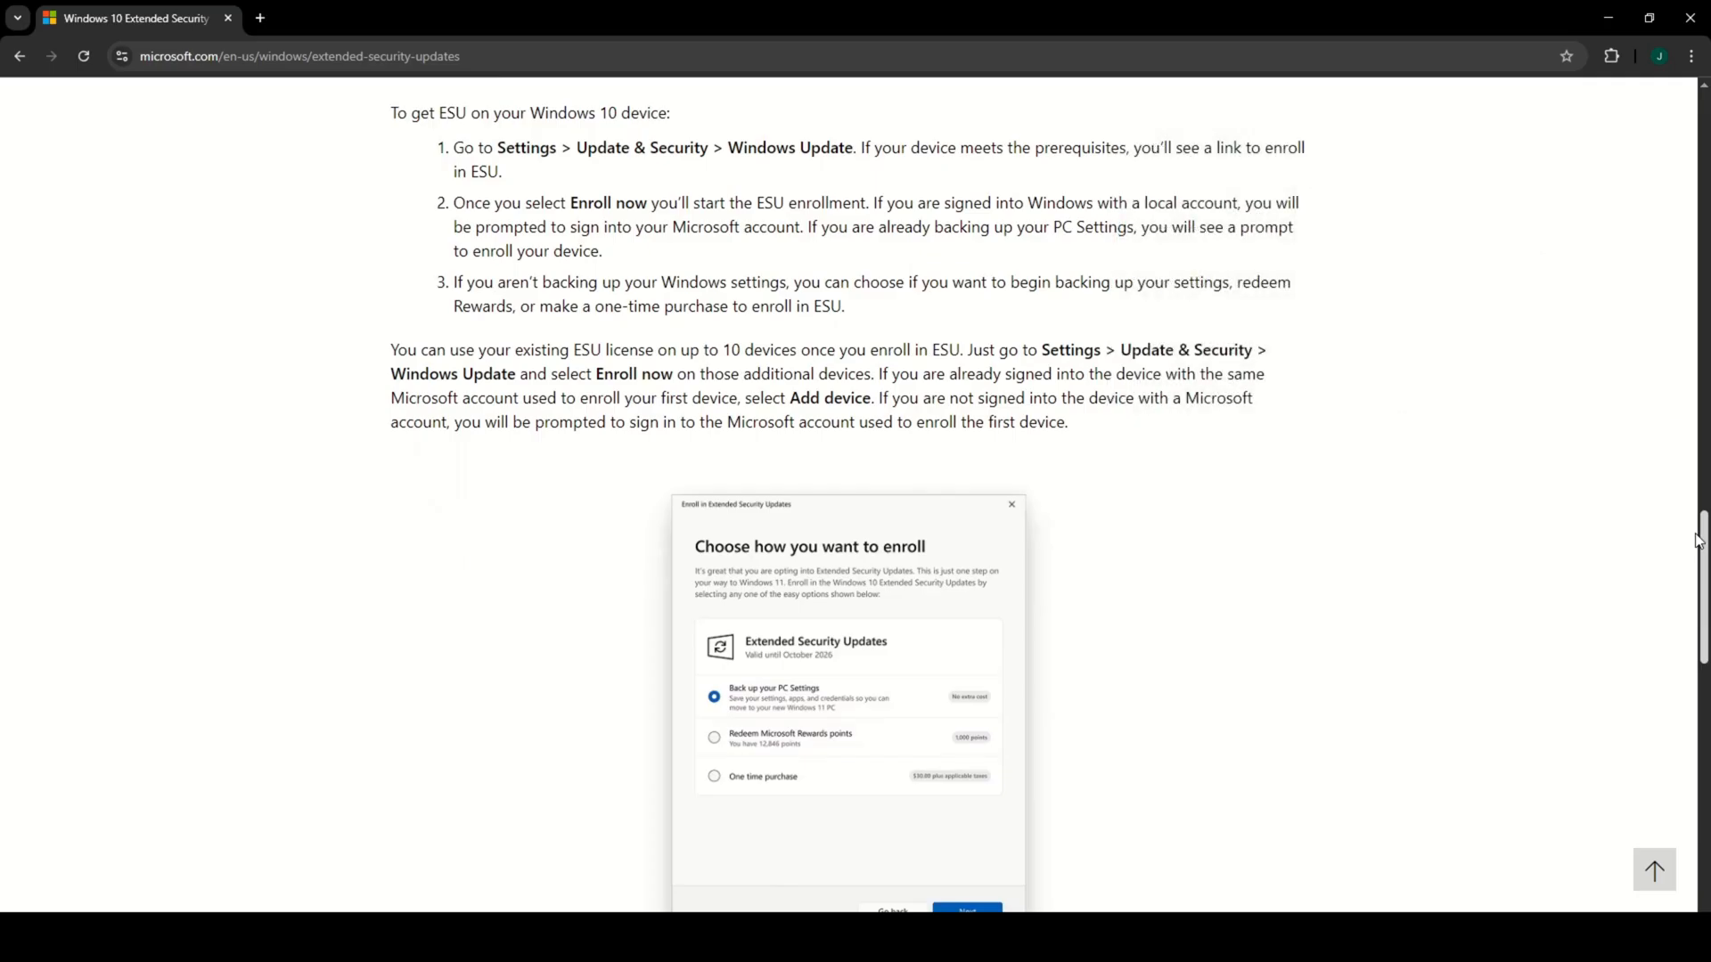
scroll(down, 3)
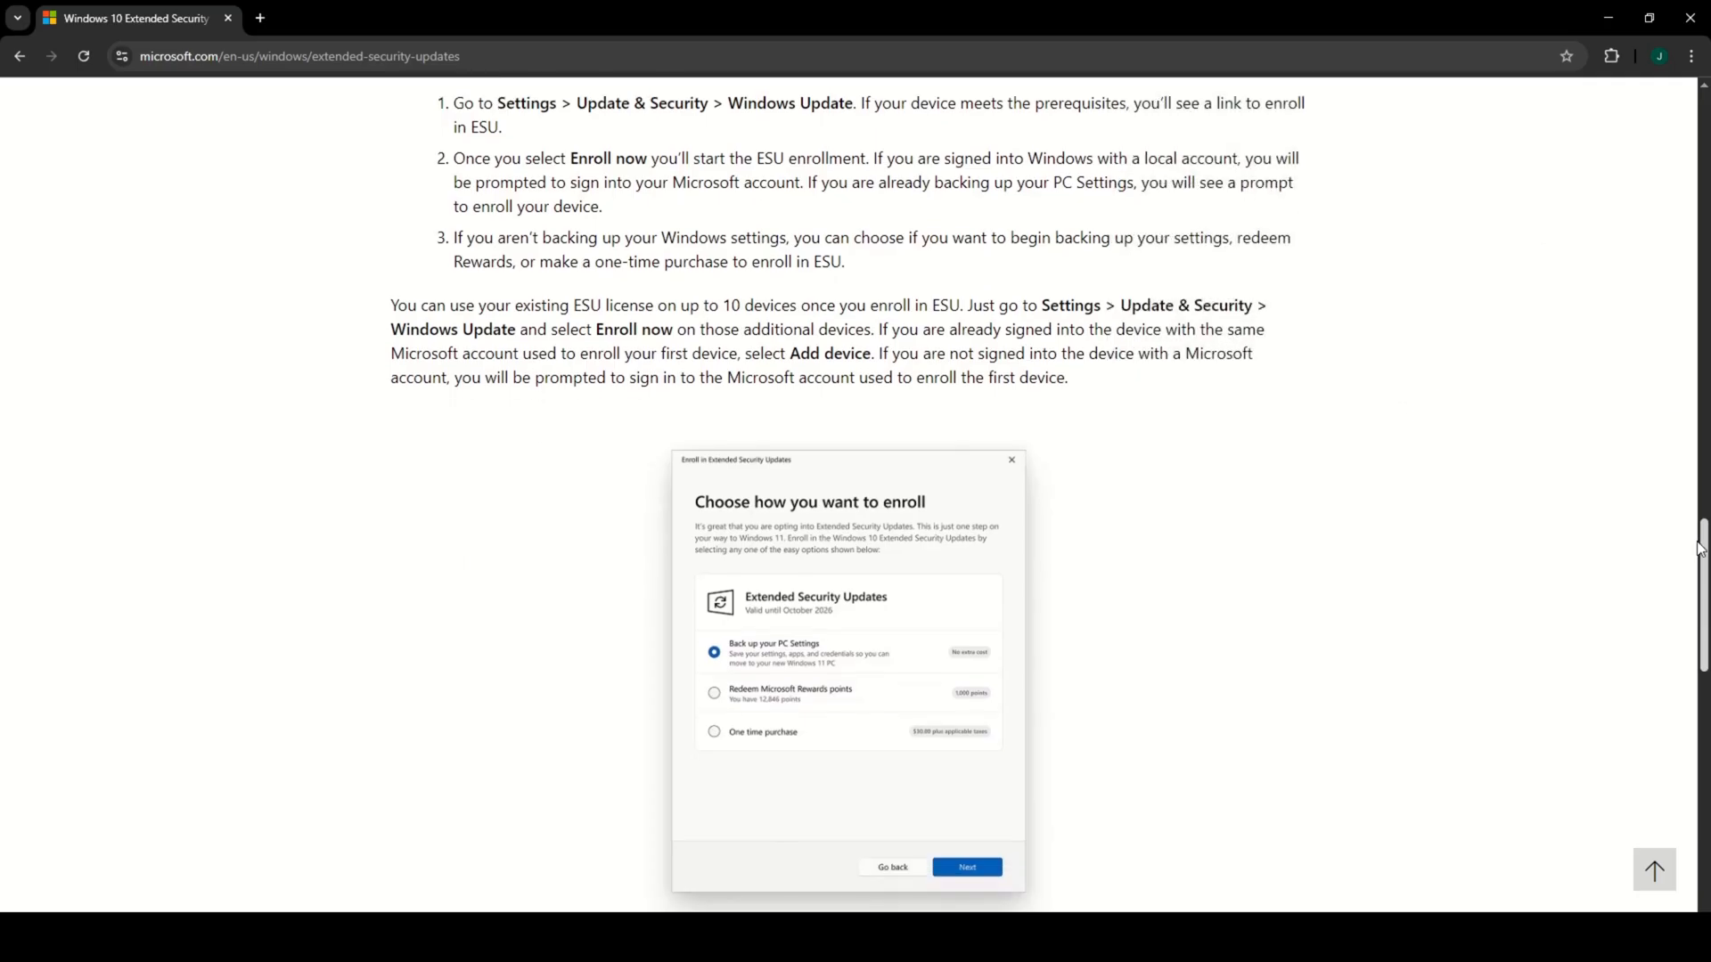